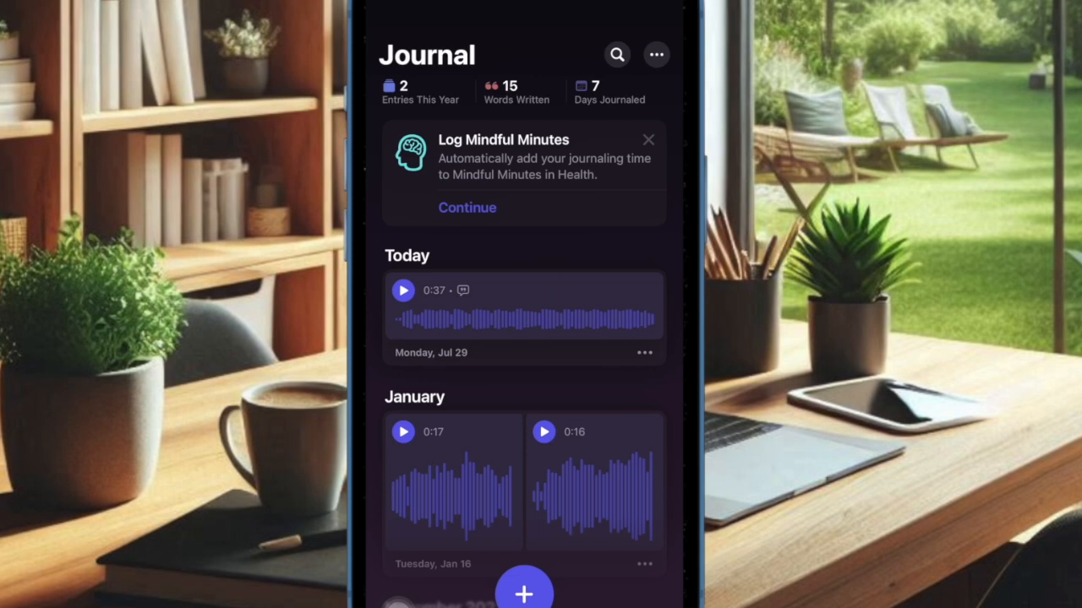
Start a new Journal entry, record a voice clip for about 20 seconds, then go to the home screen
left_click(524, 590)
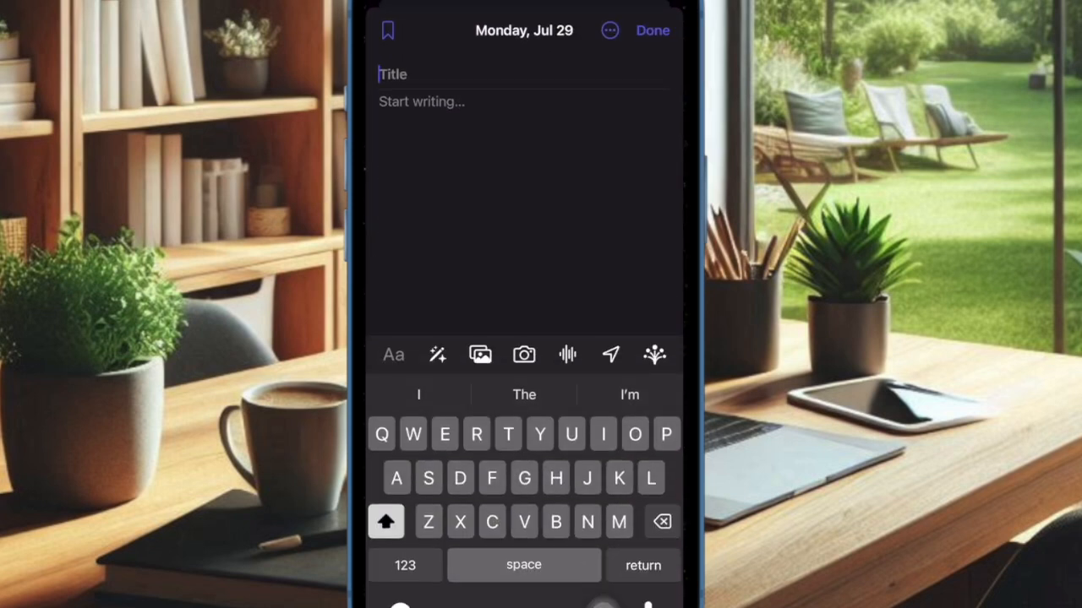
left_click(568, 355)
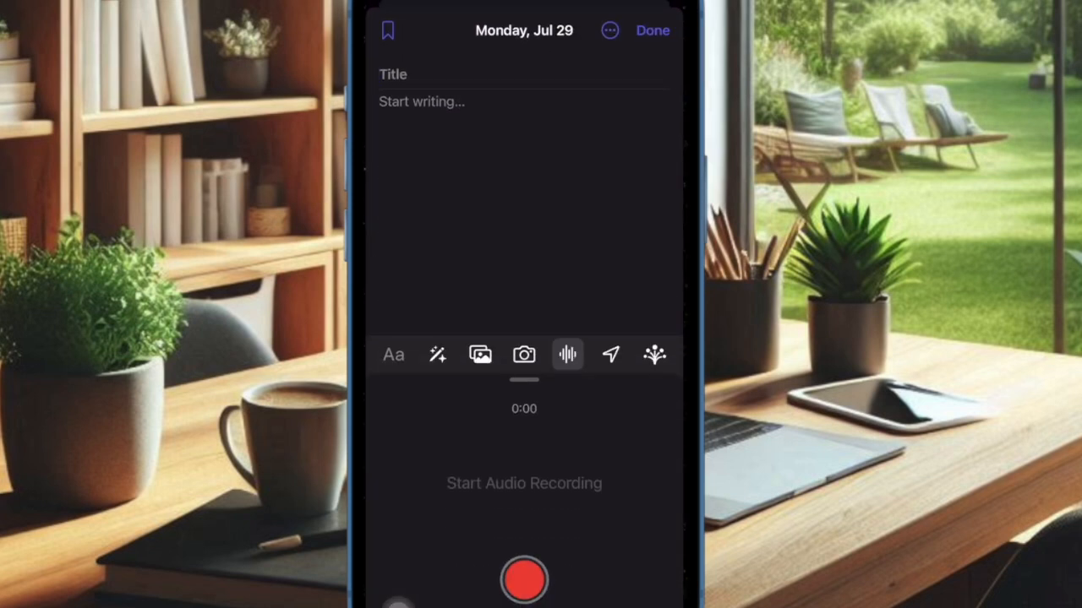
left_click(524, 580)
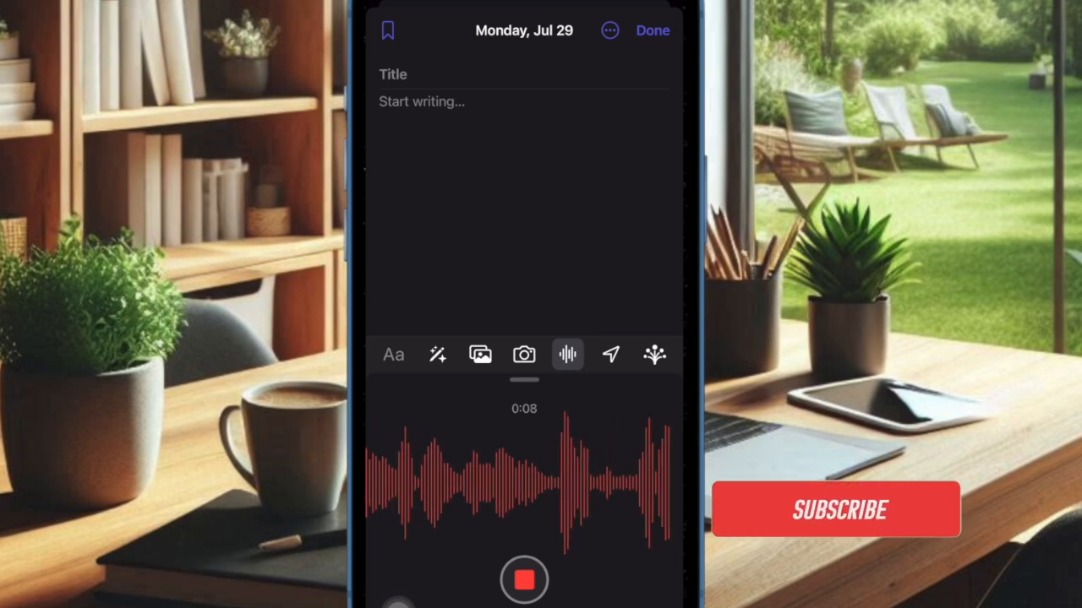
left_click(835, 510)
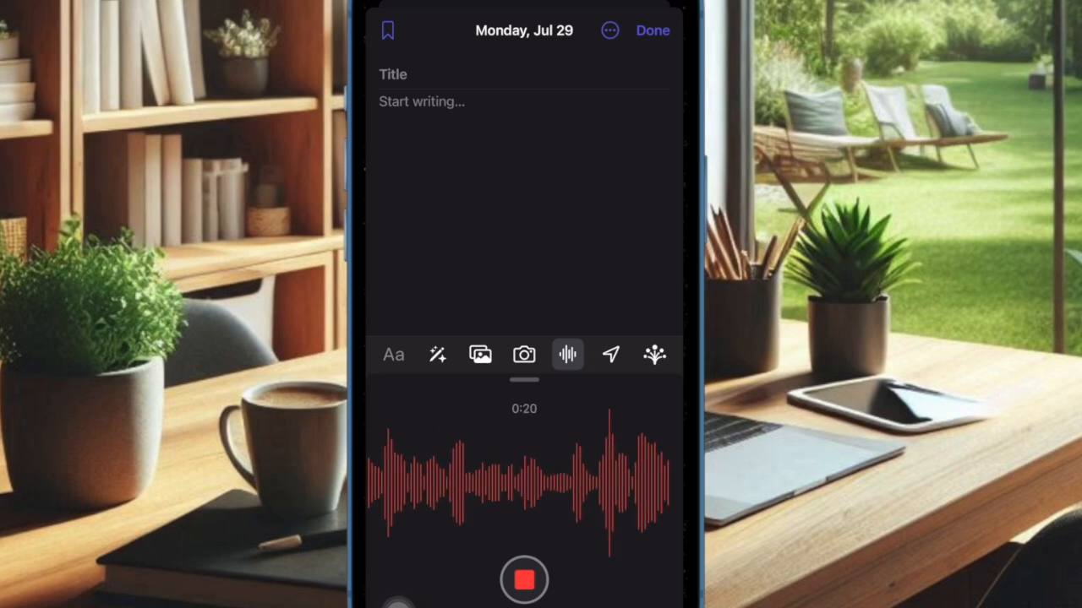
left_click(524, 580)
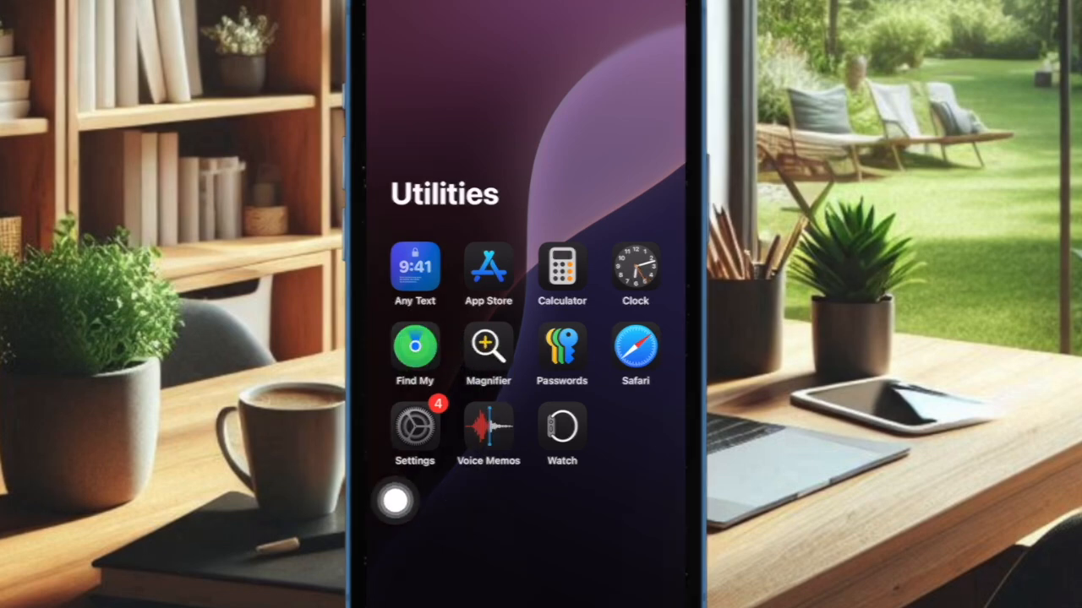
Navigate iOS Settings to the Journal app's settings page
left_click(414, 426)
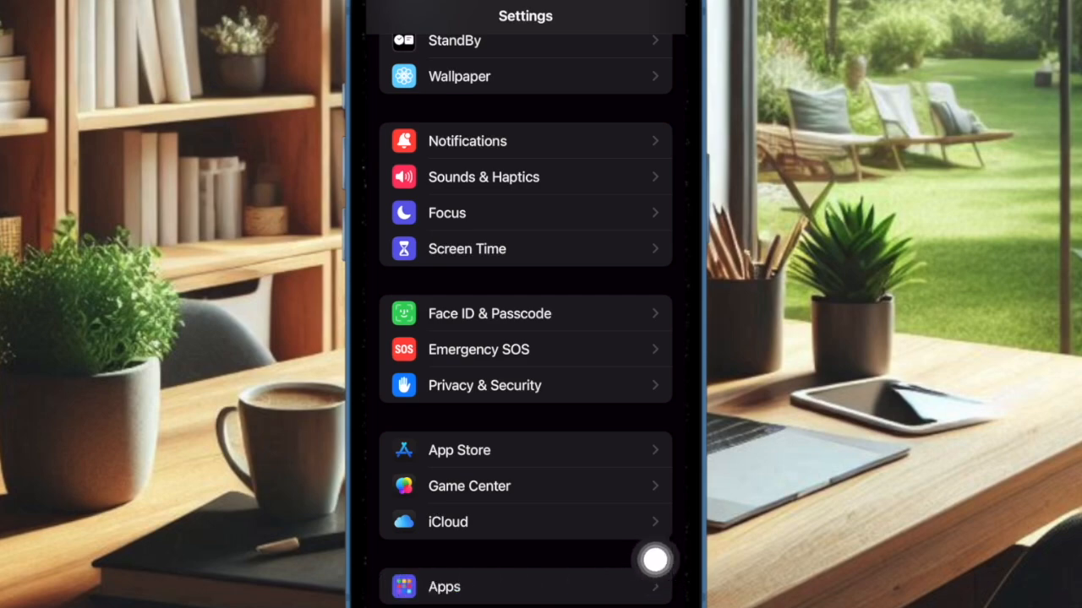
left_click(442, 586)
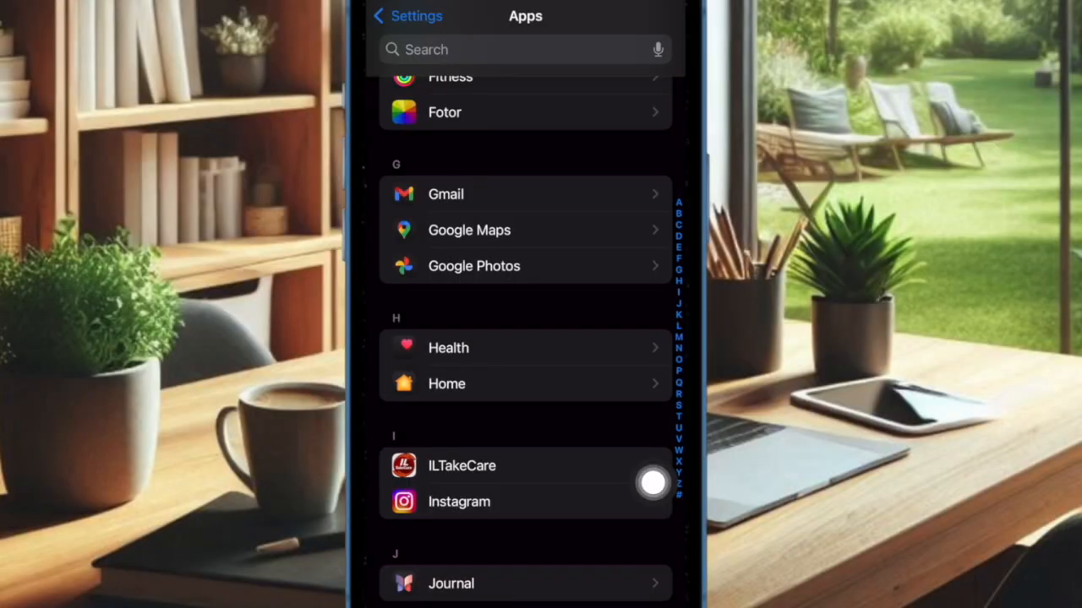
mouse_move(404, 585)
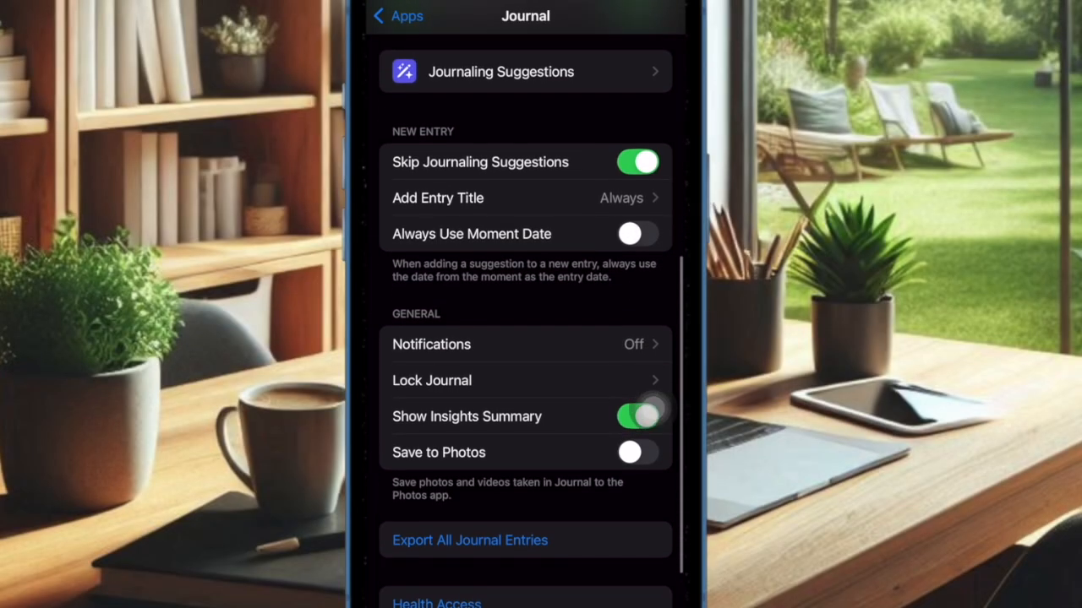
scroll("down", 3)
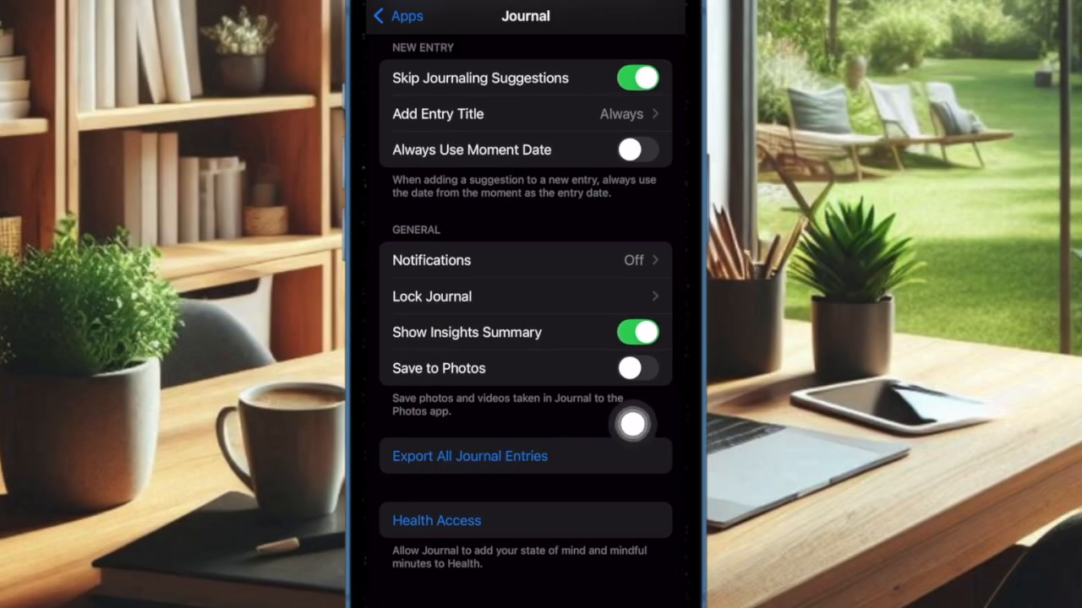
Export all Journal entries, confirm the export, and choose to save it as a file
left_click(470, 457)
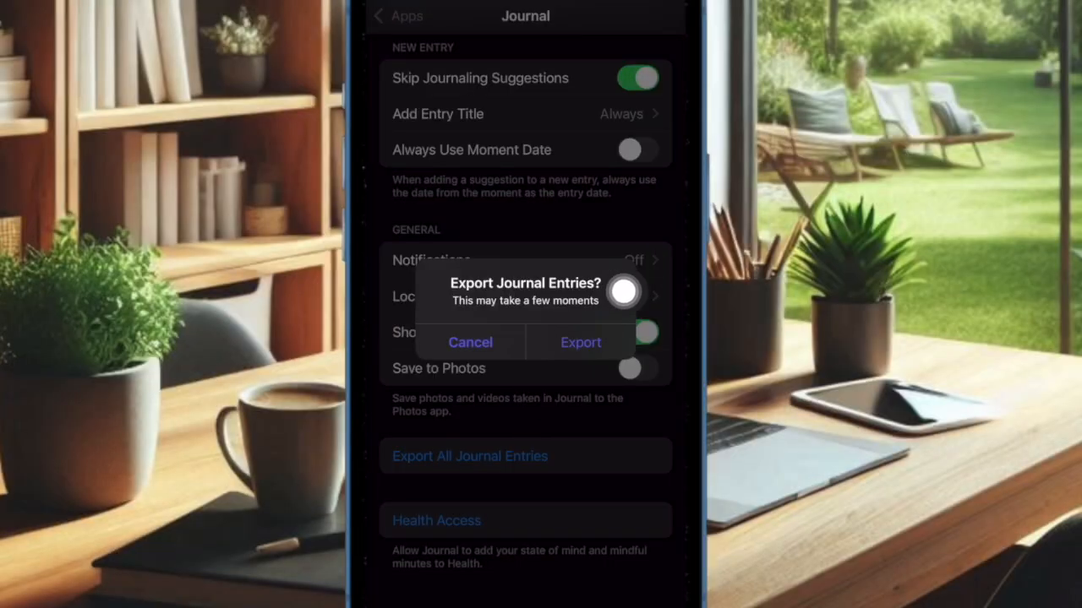
left_click(581, 341)
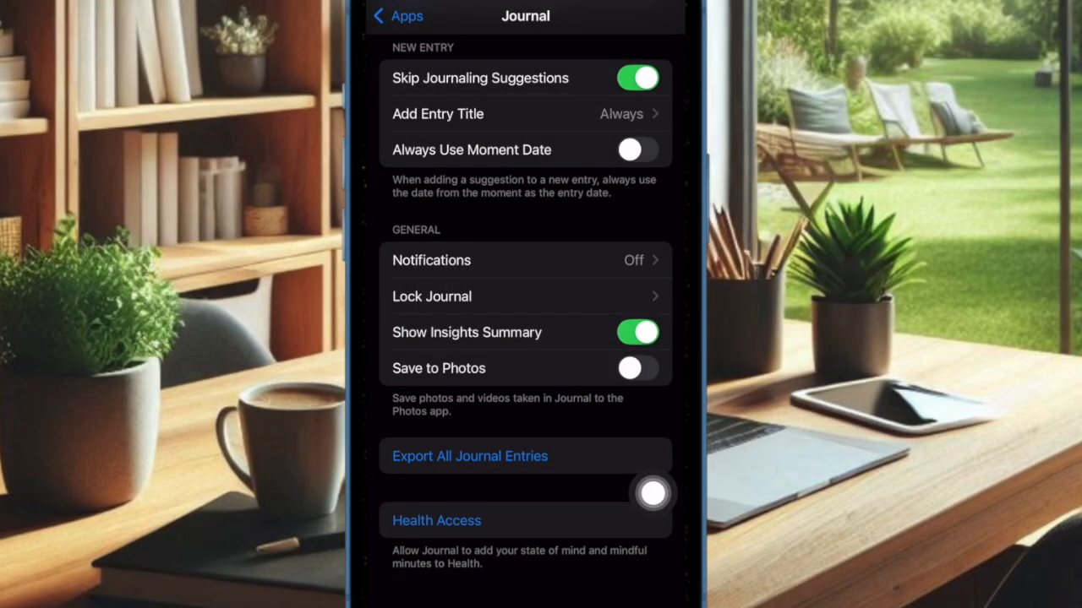
left_click(470, 456)
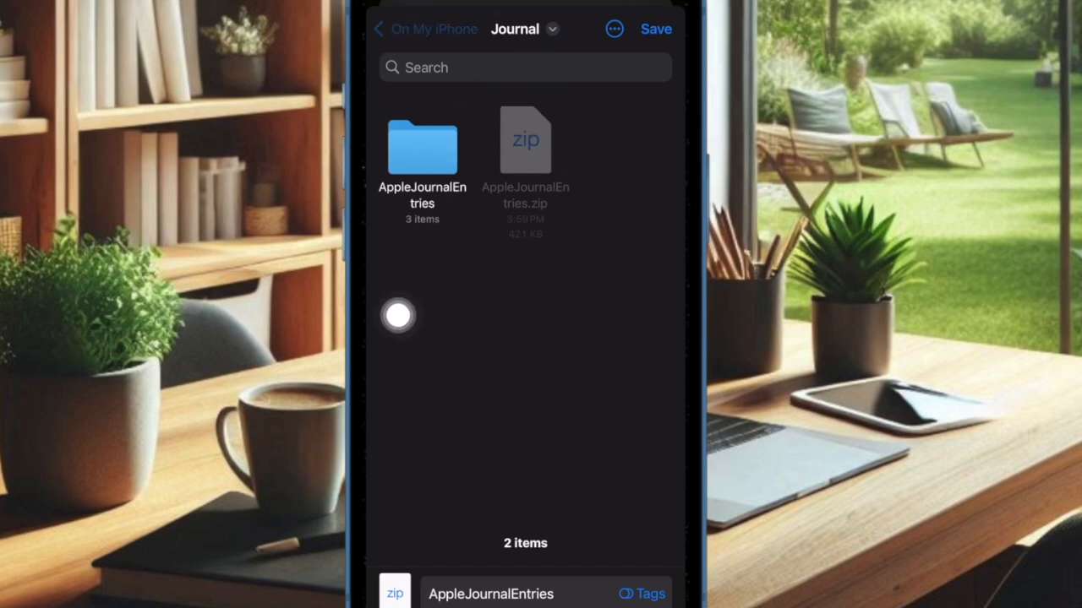
Save the AppleJournalEntries zip to On My iPhone > Journal
left_click(381, 28)
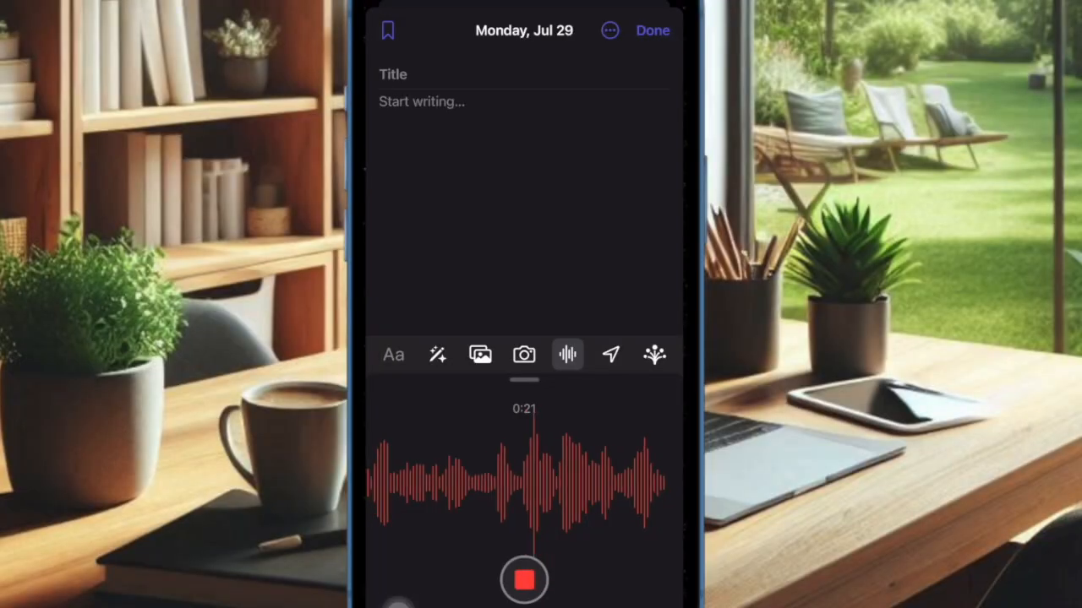
Stop the 21-second recording, save it as a new entry, and scroll the Today list
left_click(524, 577)
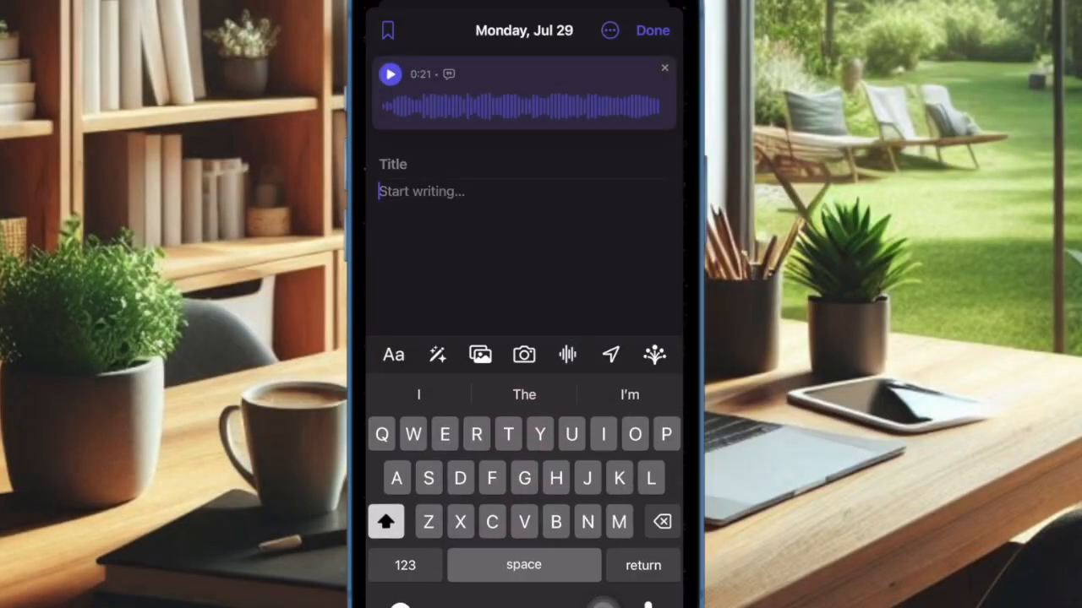
left_click(652, 31)
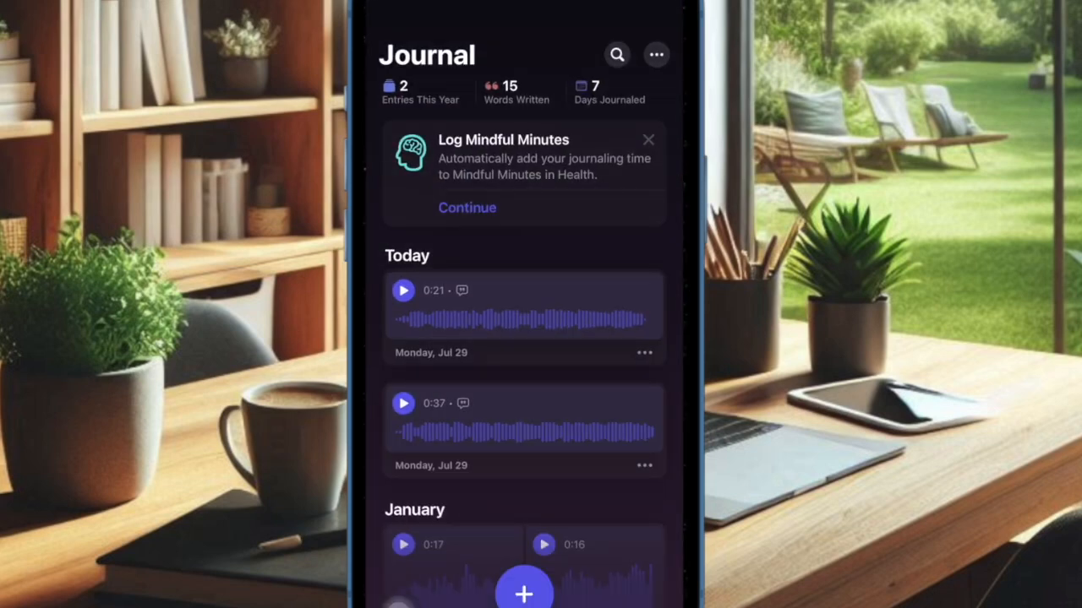
scroll("down", 3)
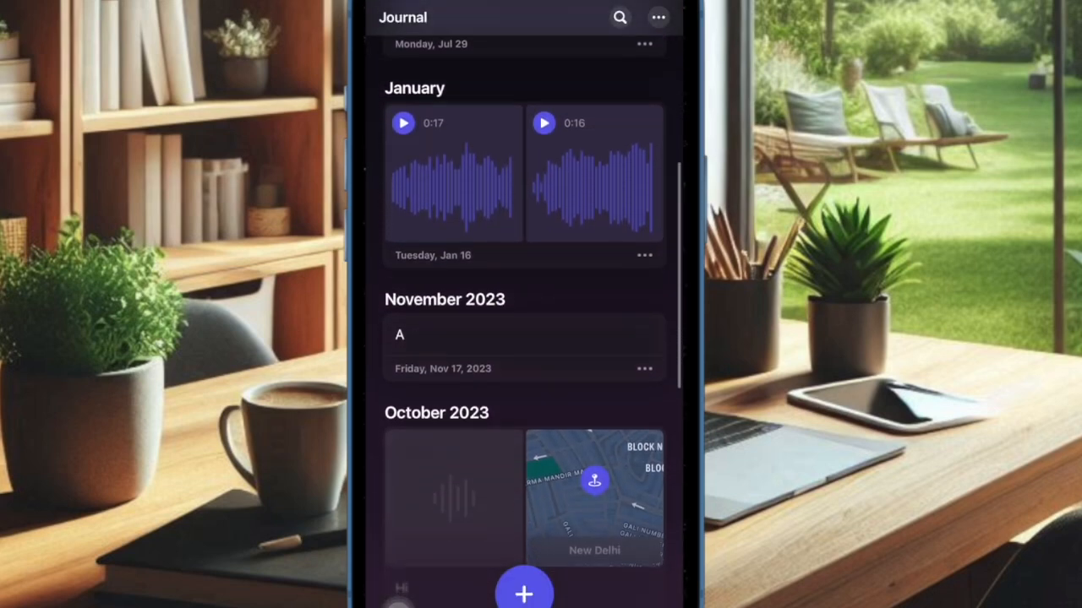
scroll("down", 3)
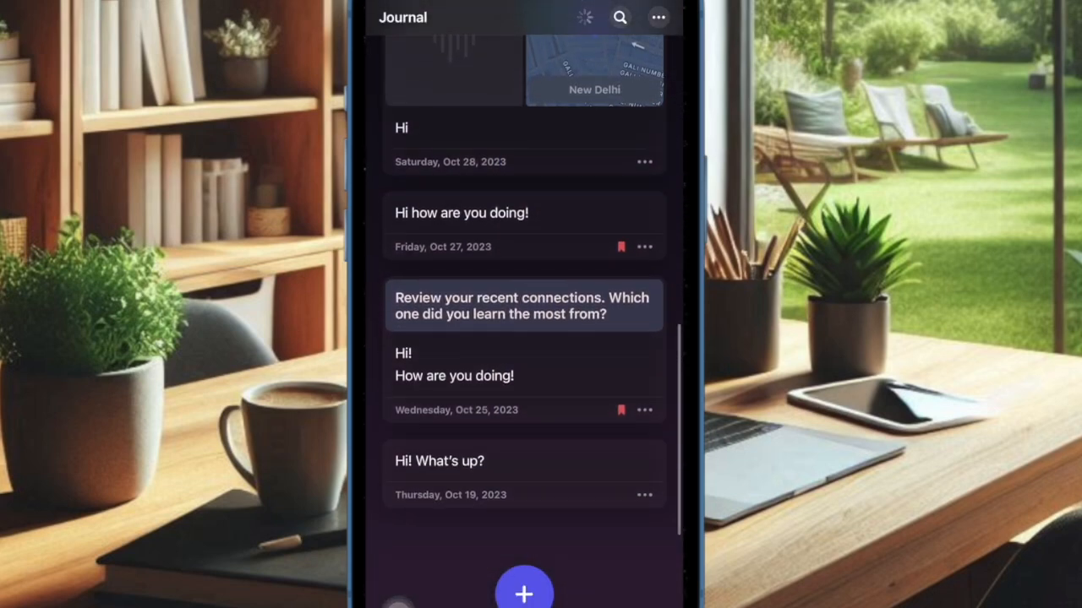
scroll("down", 3)
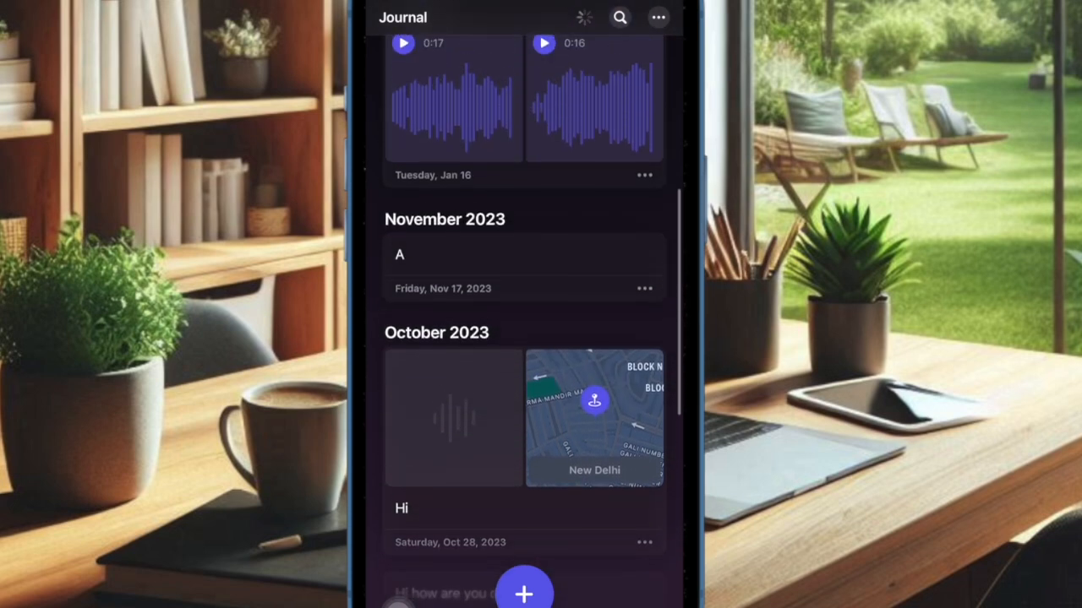